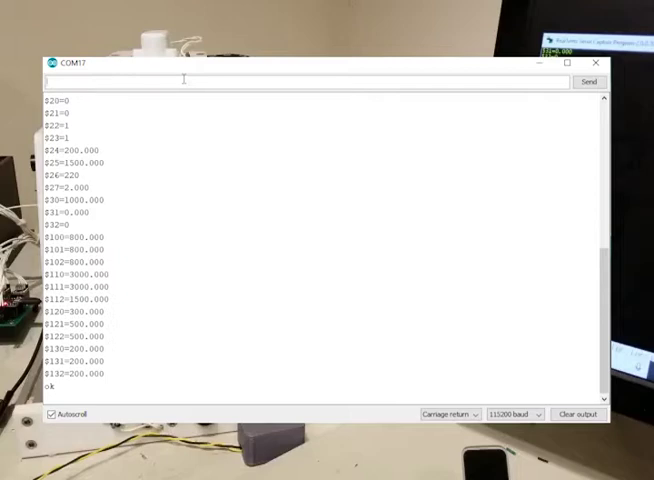
{"action": "type", "text": "$"}
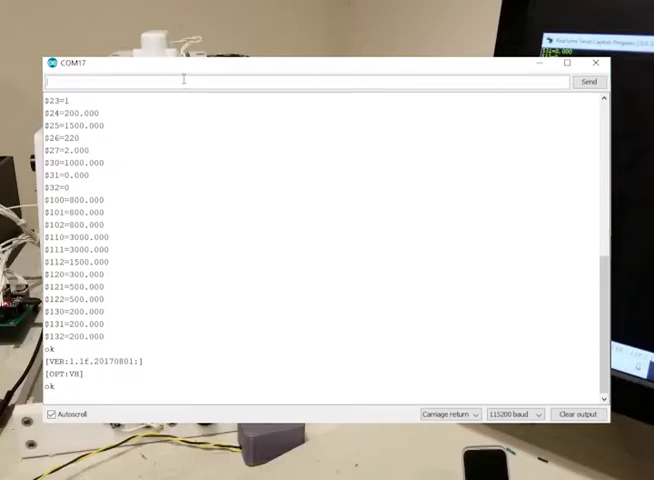
{"action": "mouse_move", "coordinate": [96, 360]}
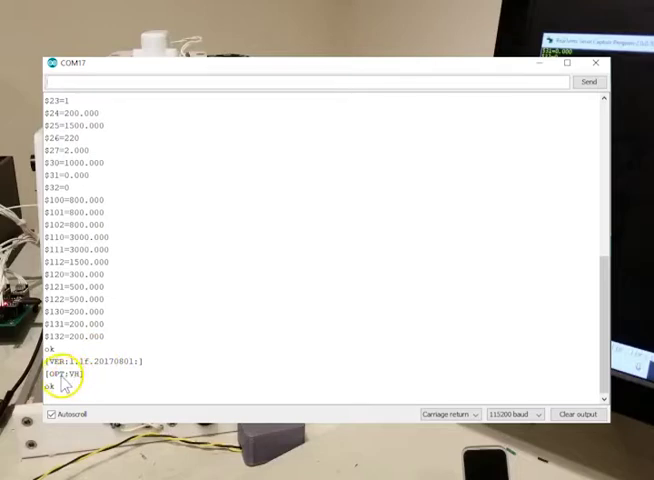
{"action": "mouse_move", "coordinate": [164, 192]}
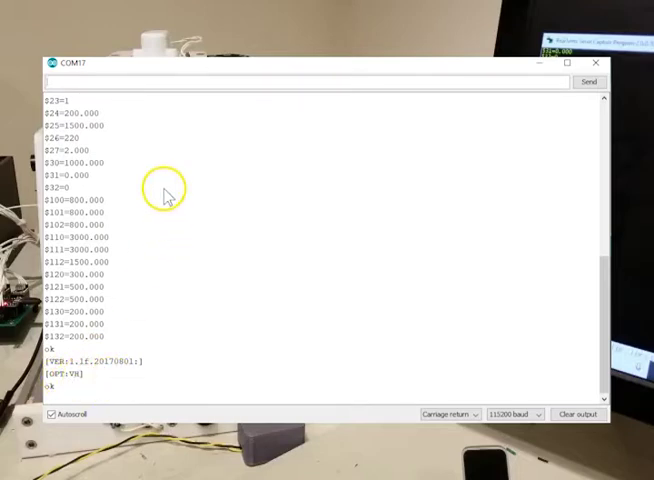
{"action": "mouse_move", "coordinate": [168, 168]}
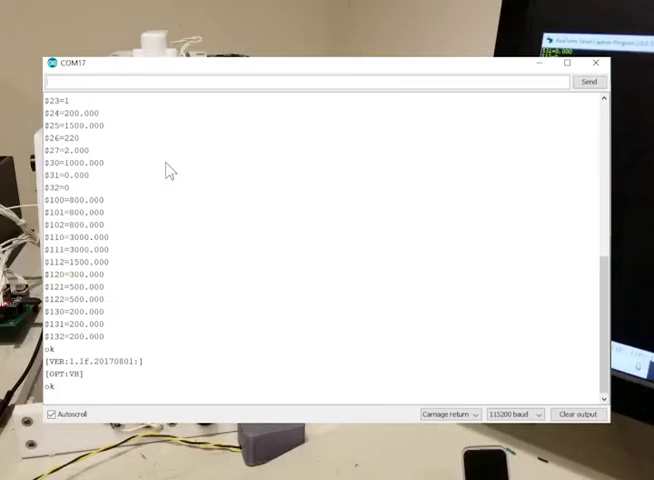
{"action": "type", "text": "$I="}
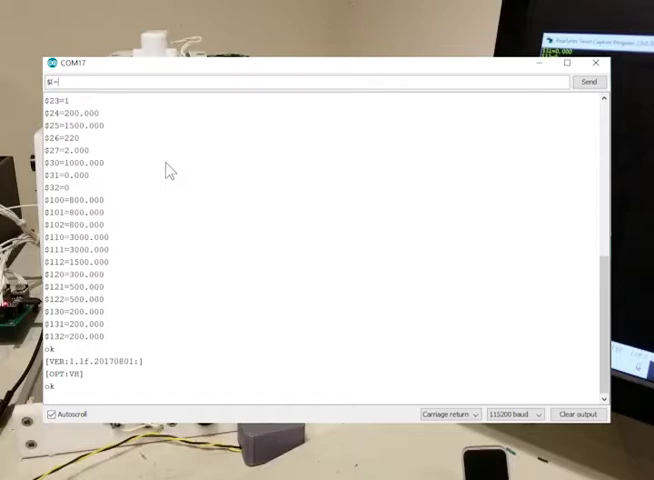
{"action": "type", "text": "ESP32"}
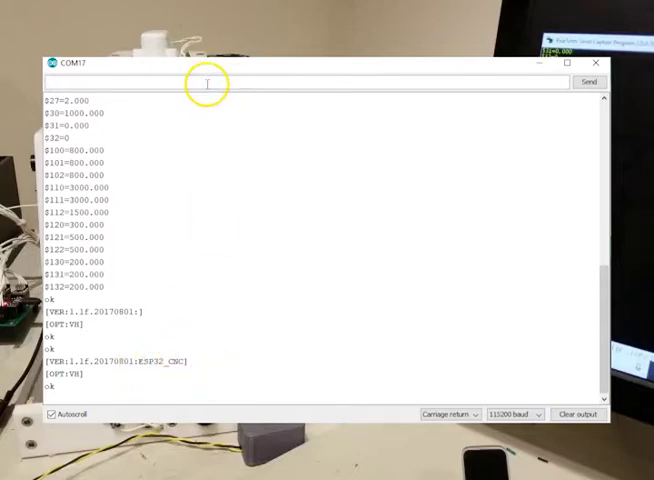
{"action": "mouse_move", "coordinate": [180, 364]}
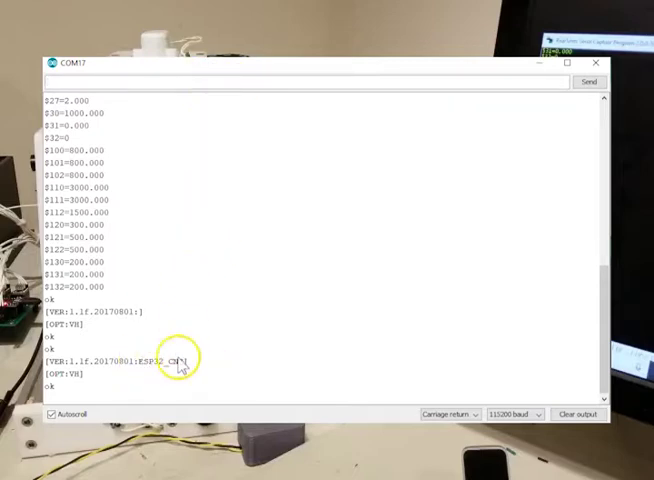